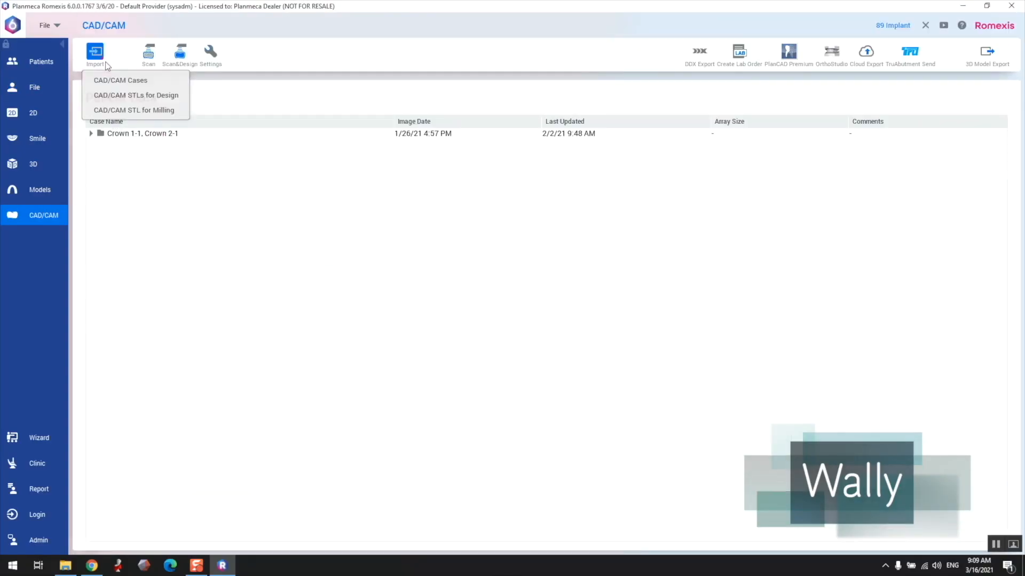
{"action": "mouse_move", "coordinate": [134, 110]}
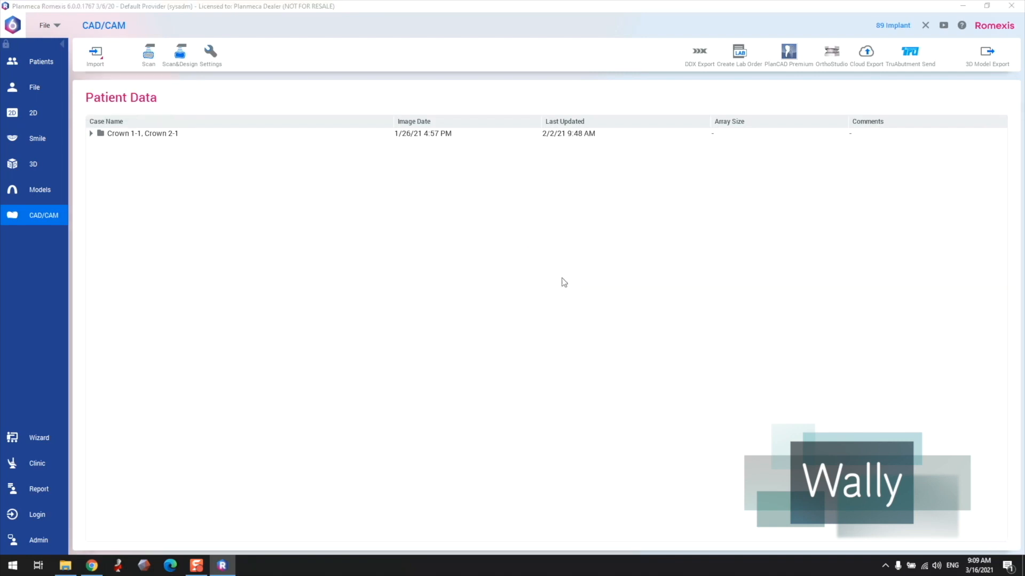
Import the crown STL from Downloads as a CAD/CAM milling model.
{"action": "left_click", "coordinate": [95, 55]}
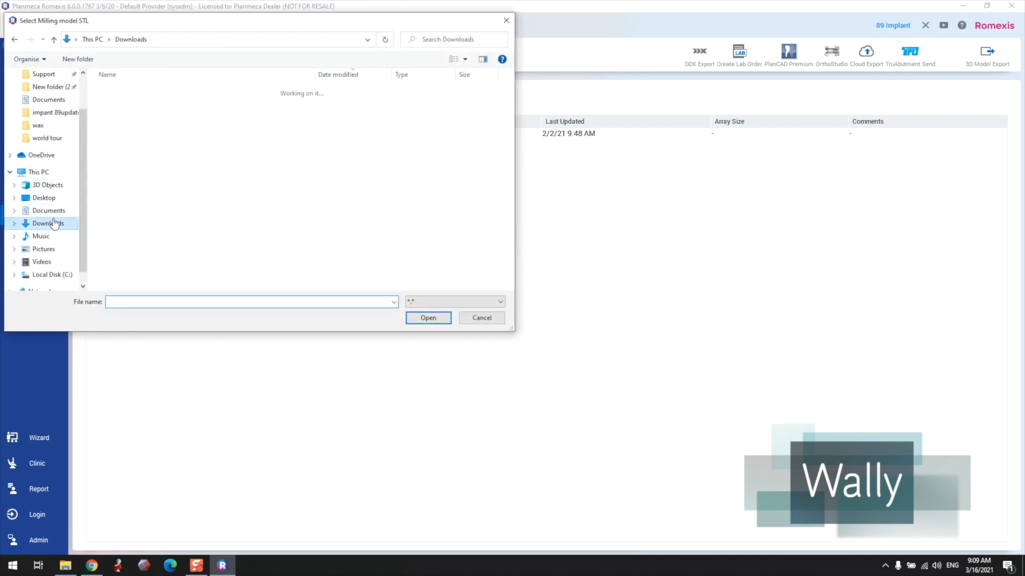
{"action": "left_click", "coordinate": [48, 223]}
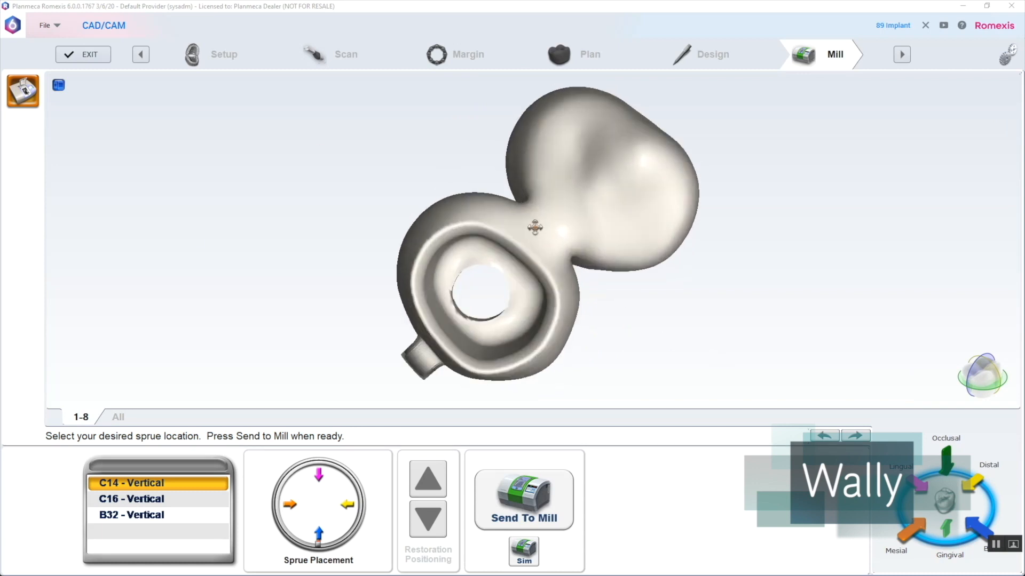
Run a Standard milling simulation of the two-crown piece and browse the Settings categories.
{"action": "left_click_drag", "start_coordinate": [534, 227], "coordinate": [587, 353]}
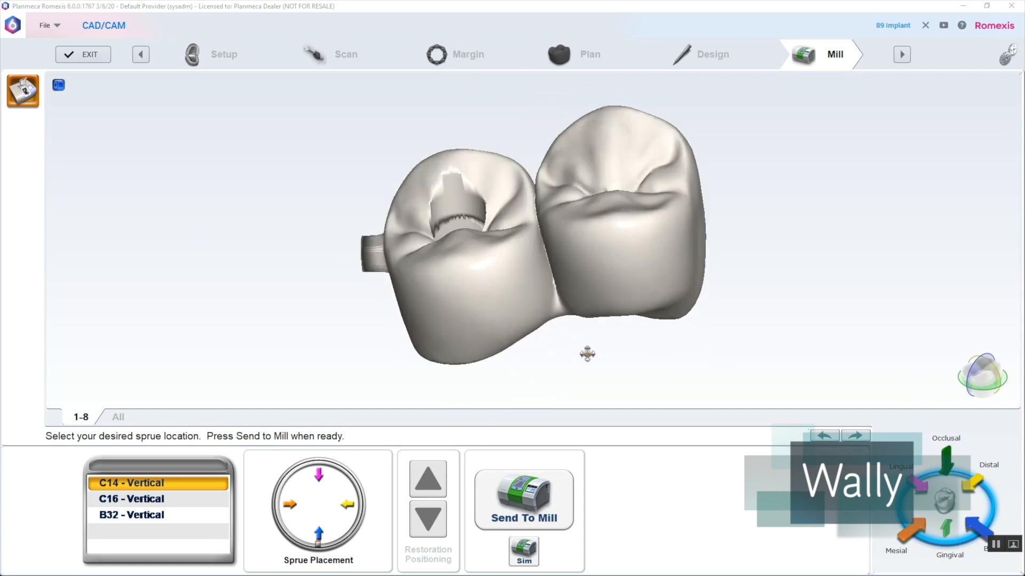
{"action": "left_click", "coordinate": [523, 500]}
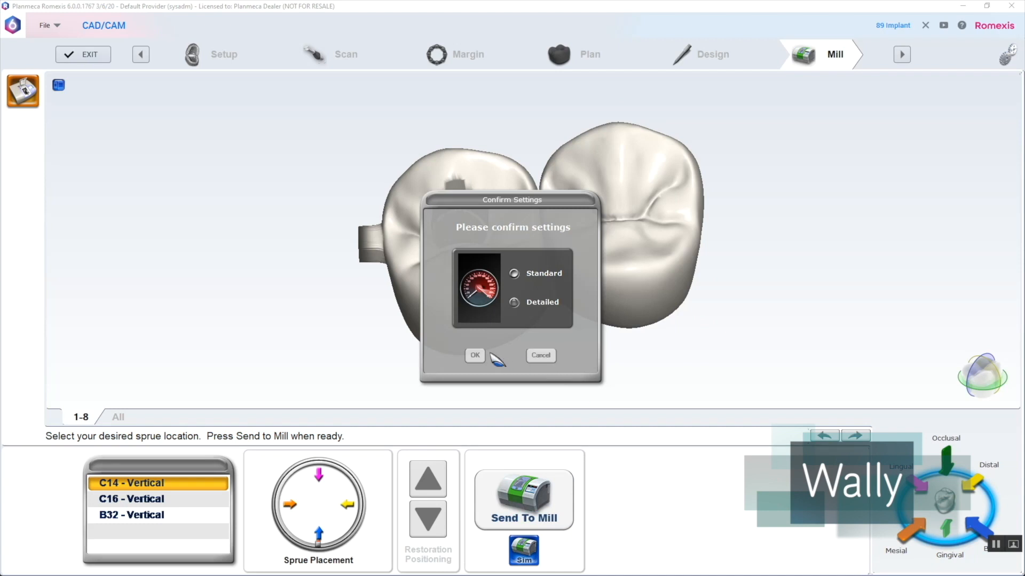
{"action": "left_click", "coordinate": [473, 355]}
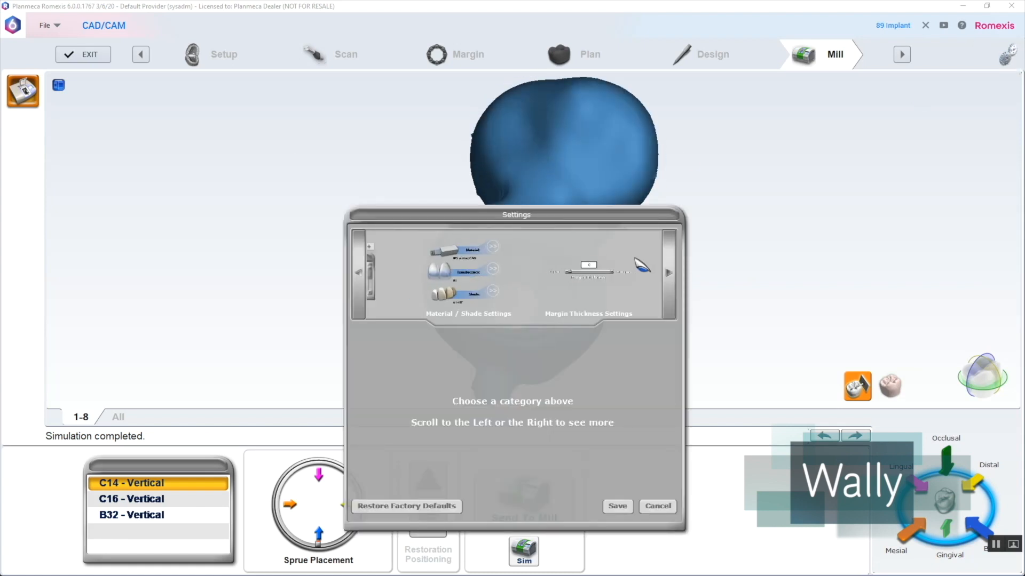
{"action": "left_click", "coordinate": [667, 272]}
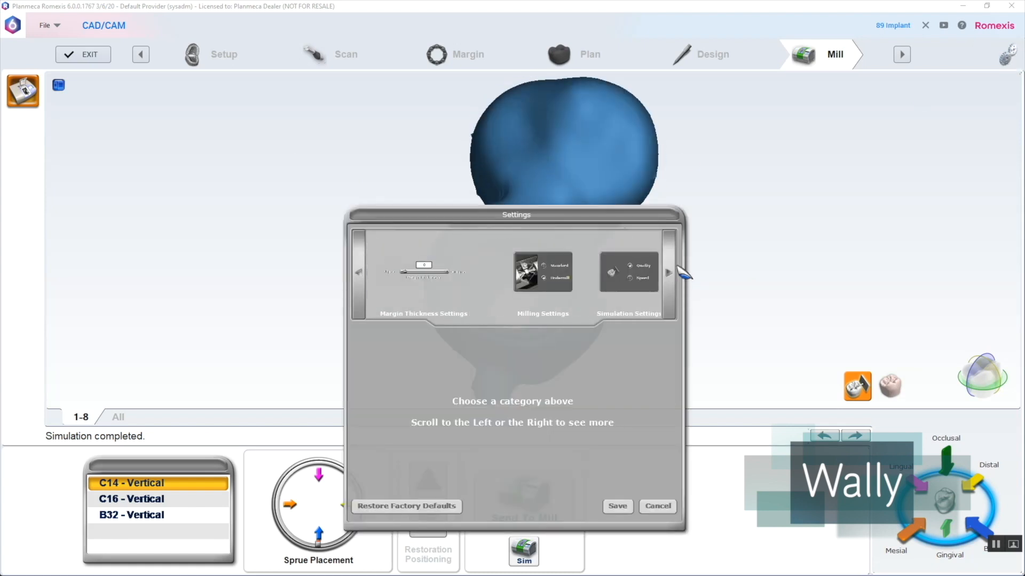
{"action": "left_click", "coordinate": [627, 272]}
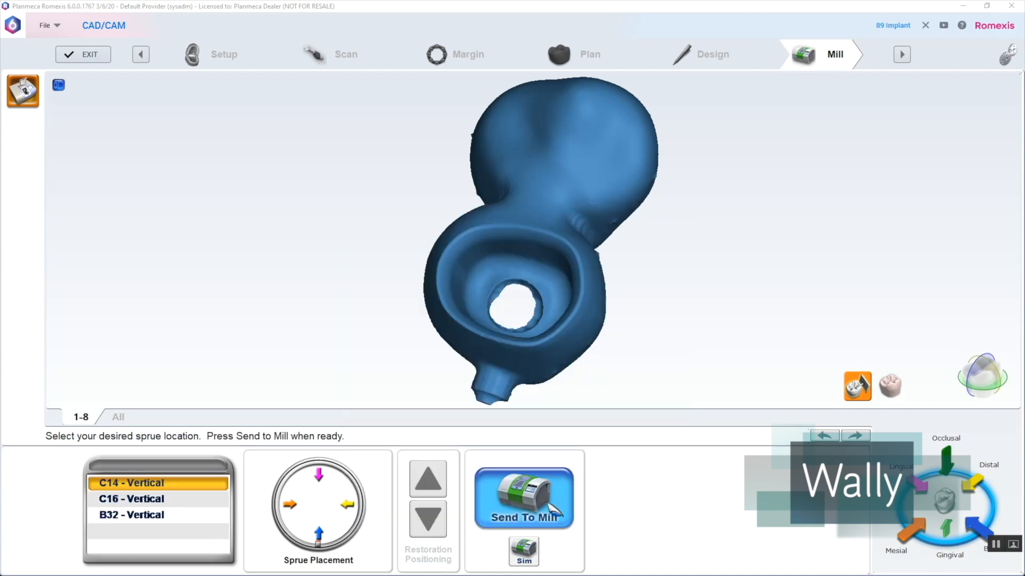
Start the milling simulation and let it cut the crowns from the block.
{"action": "left_click", "coordinate": [523, 499]}
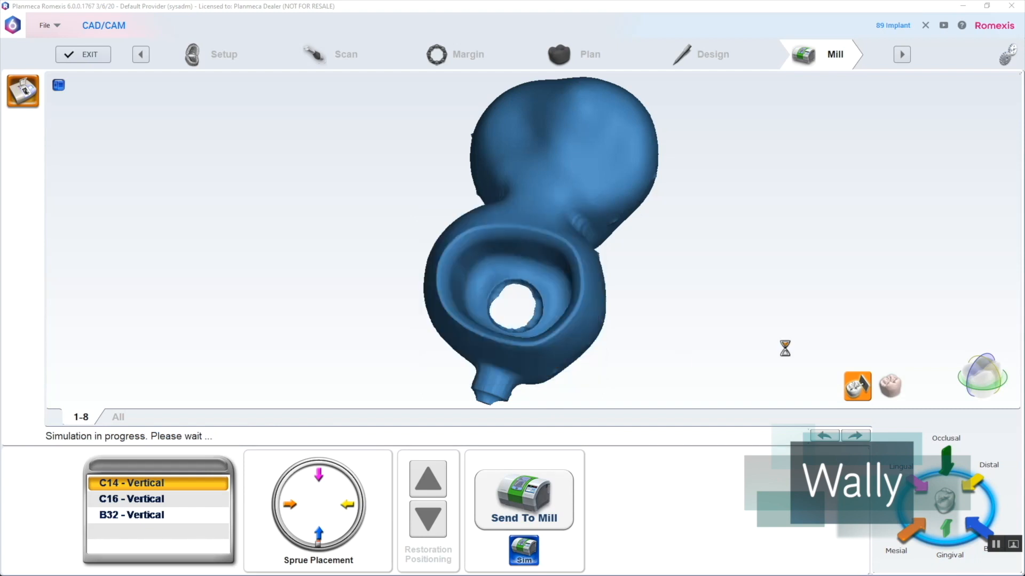
{"action": "mouse_move", "coordinate": [711, 322]}
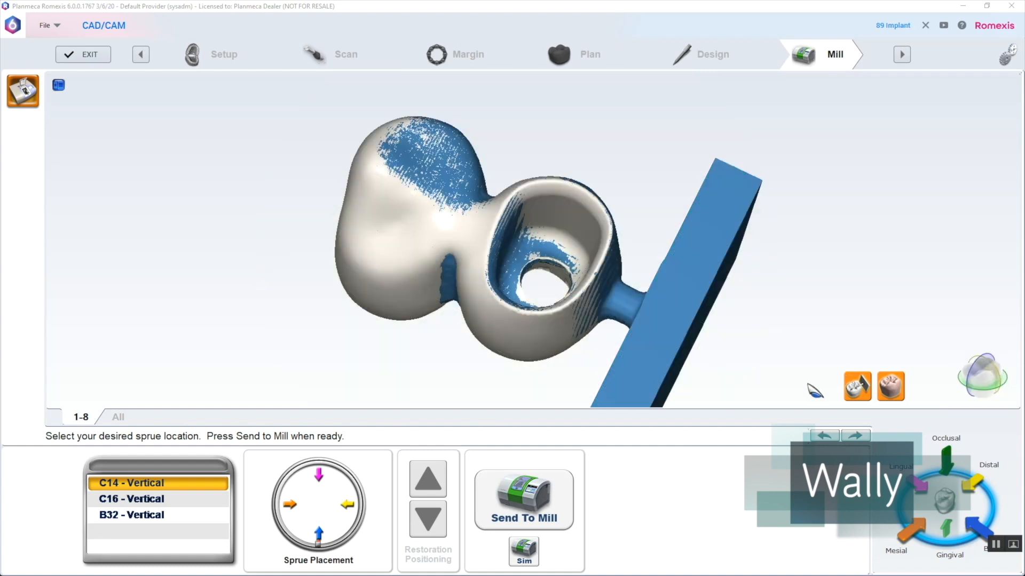
Save Speed as the simulation setting and launch a Detailed milling simulation.
{"action": "left_click", "coordinate": [524, 500]}
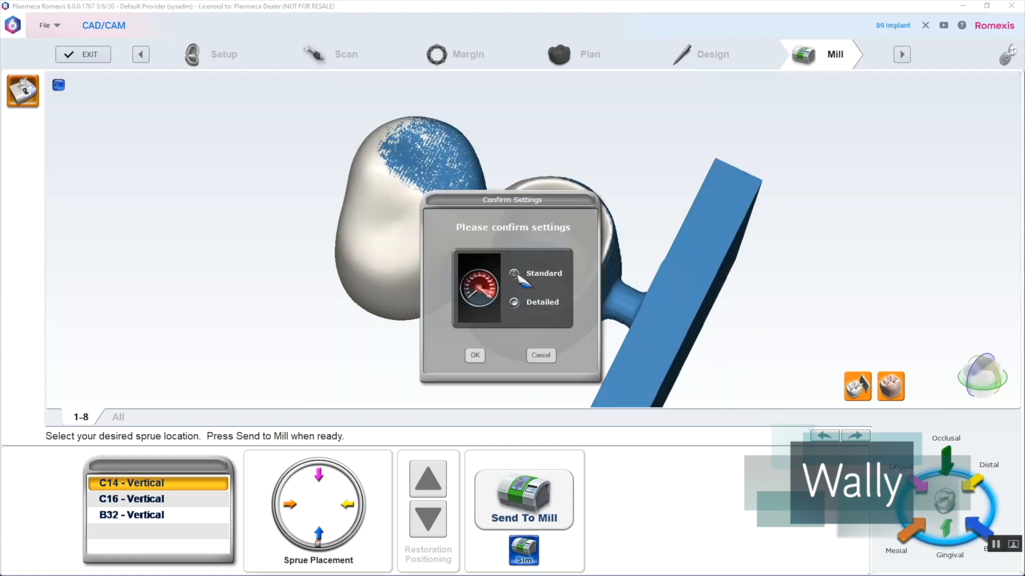
{"action": "left_click", "coordinate": [473, 354]}
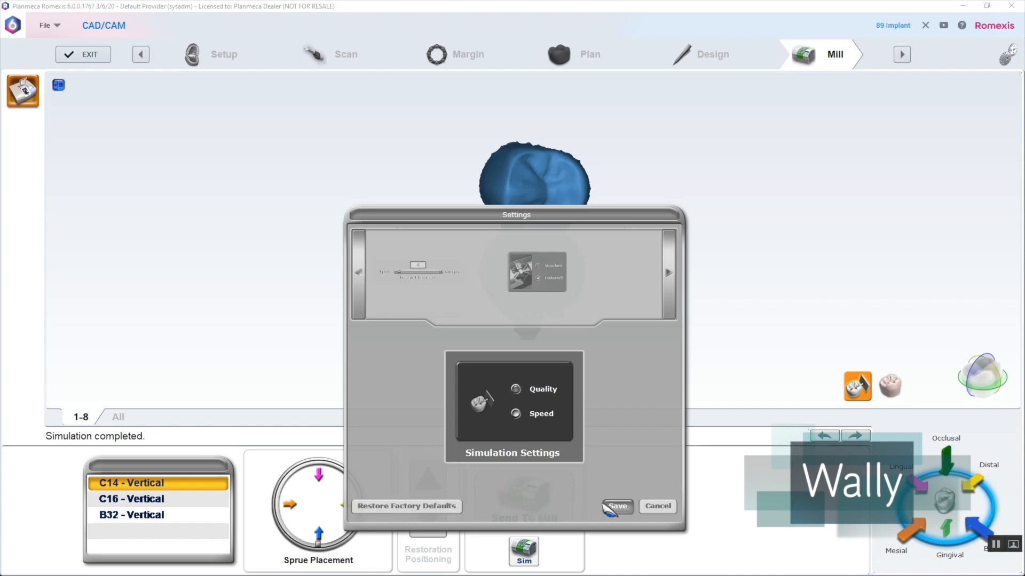
{"action": "left_click", "coordinate": [616, 505]}
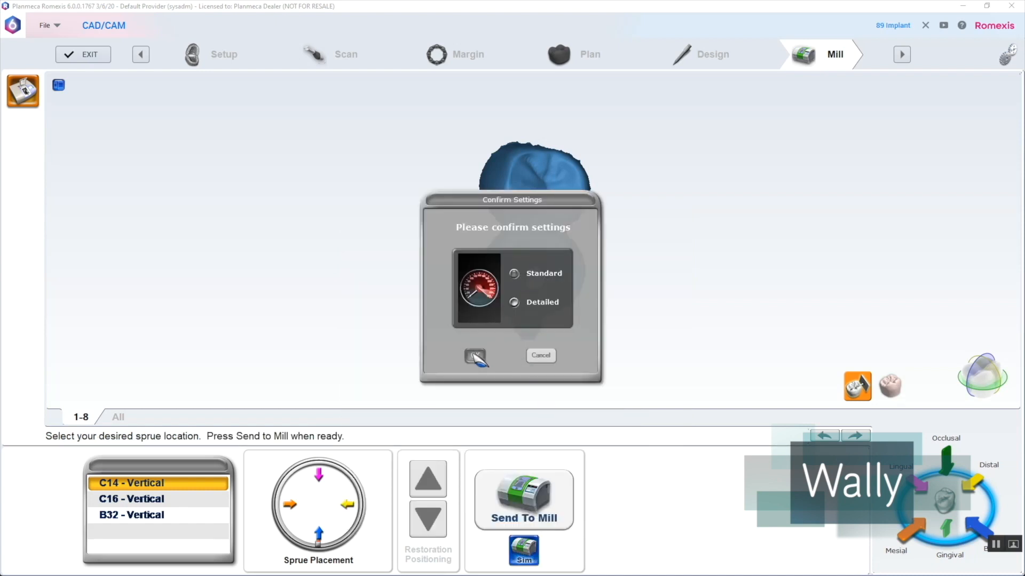
{"action": "left_click", "coordinate": [475, 356]}
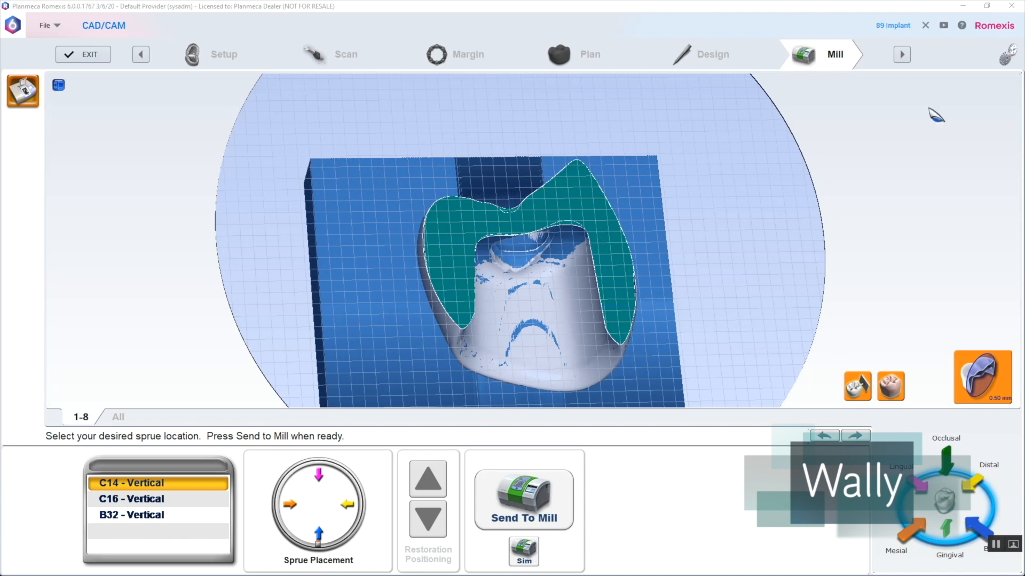
{"action": "mouse_move", "coordinate": [96, 80]}
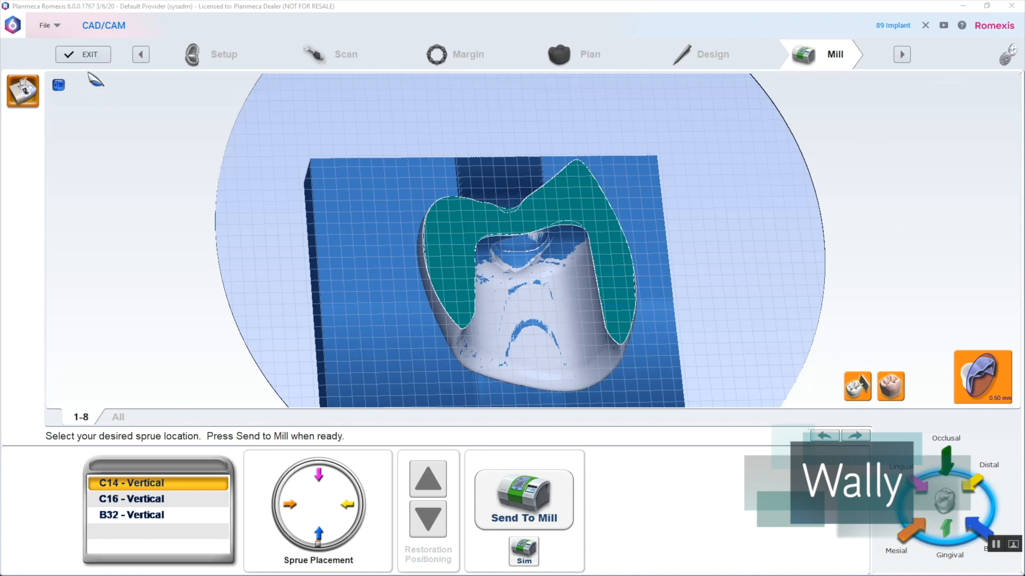
Exit the milling case and return to the Patient Data list.
{"action": "left_click", "coordinate": [523, 500]}
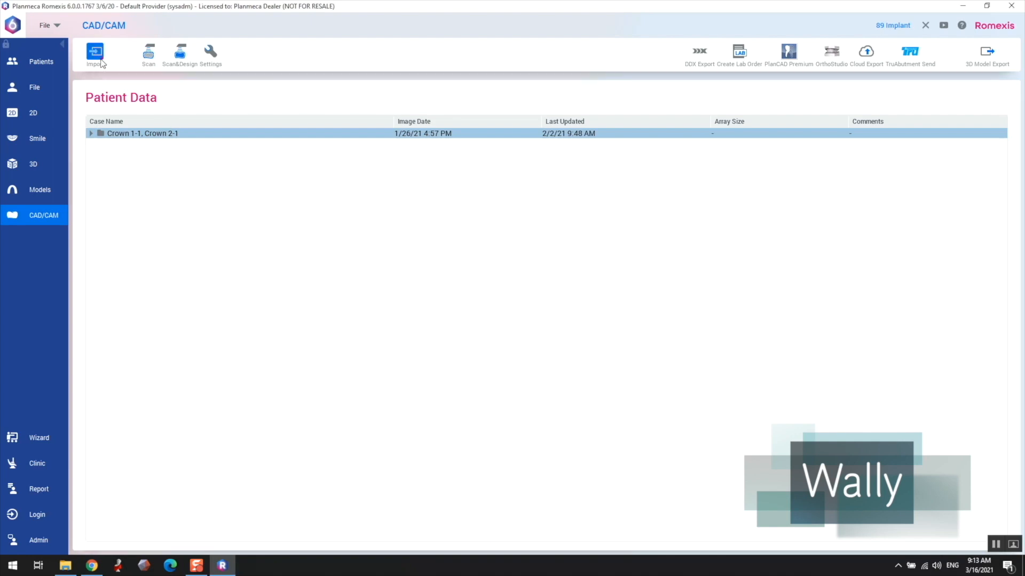
Import Crown 2.stl as the milling model and open its case.
{"action": "left_click", "coordinate": [95, 54]}
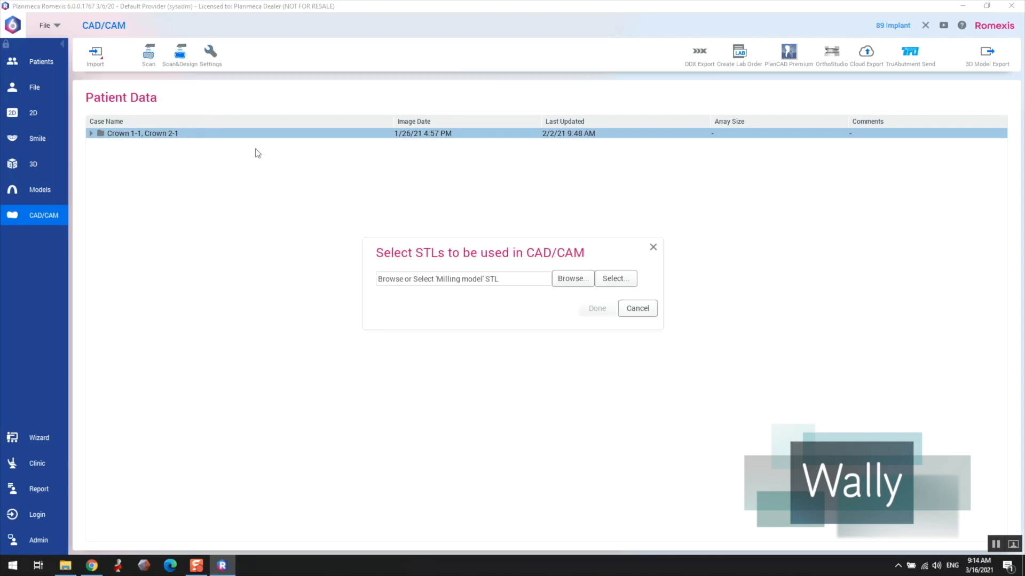
{"action": "left_click", "coordinate": [571, 277]}
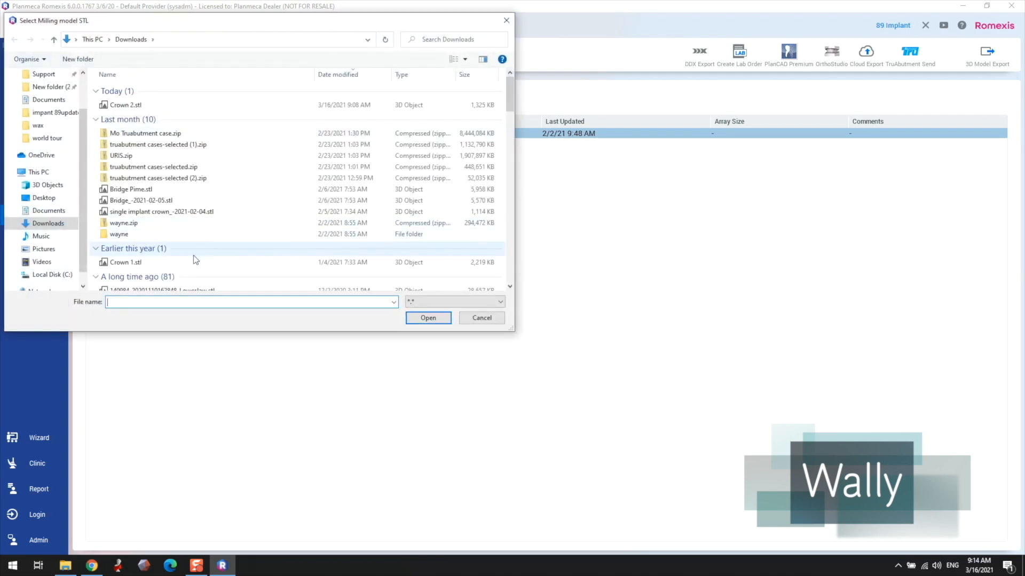
{"action": "left_click", "coordinate": [145, 133]}
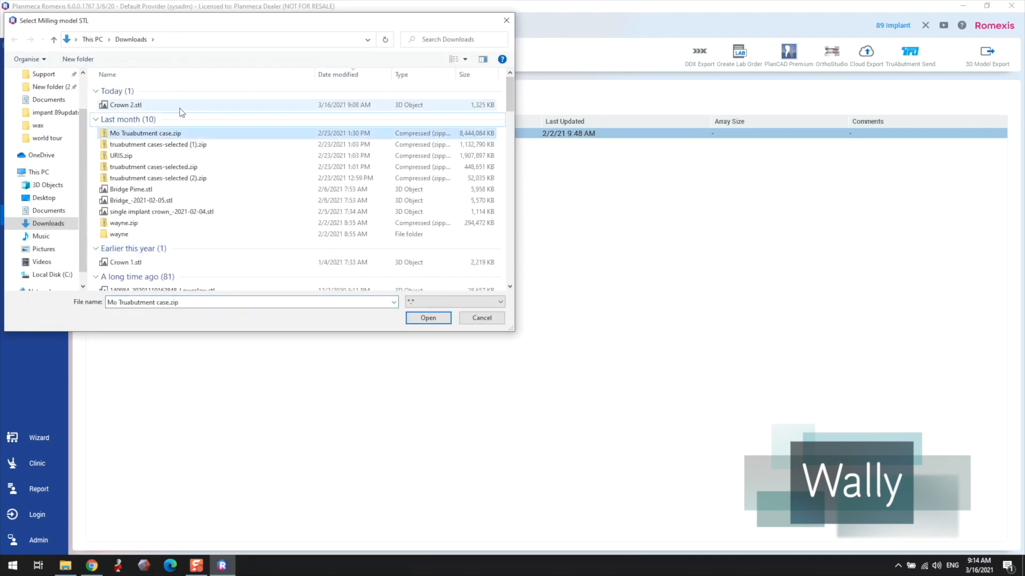
{"action": "left_click", "coordinate": [428, 319]}
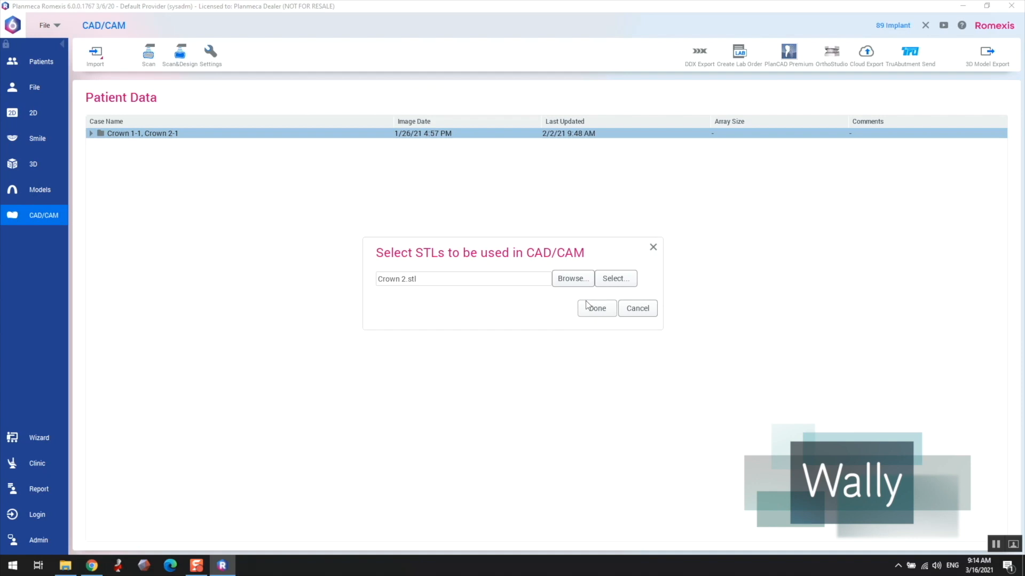
{"action": "left_click", "coordinate": [596, 308]}
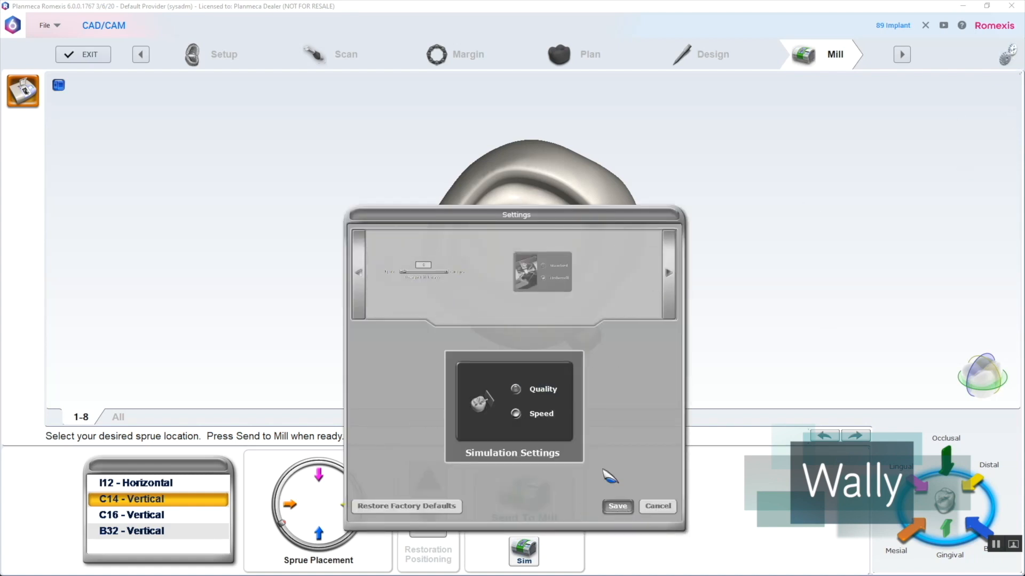
Run a Standard milling simulation and inspect the crown sitting sideways on the block.
{"action": "left_click", "coordinate": [616, 506]}
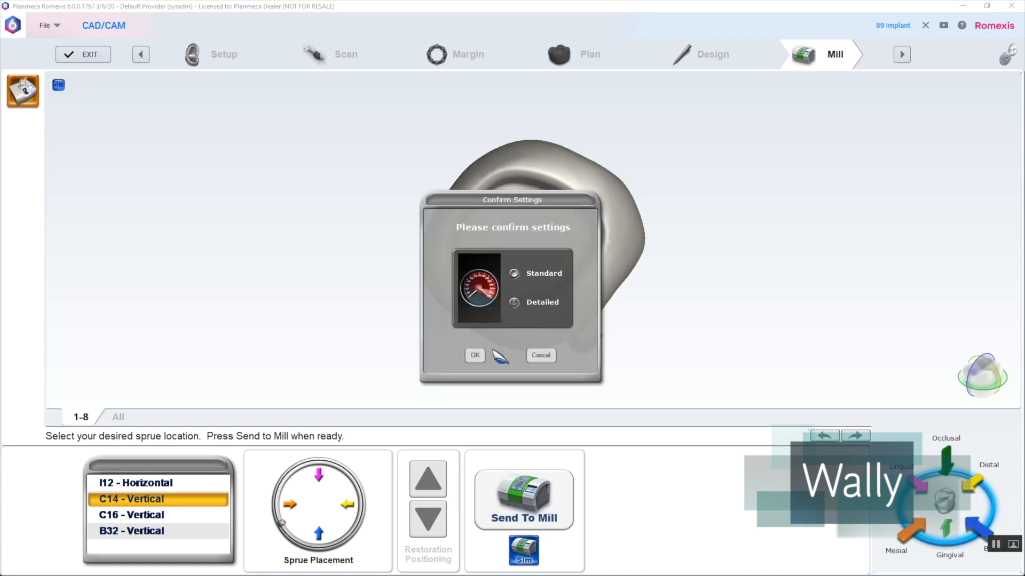
{"action": "left_click", "coordinate": [474, 355]}
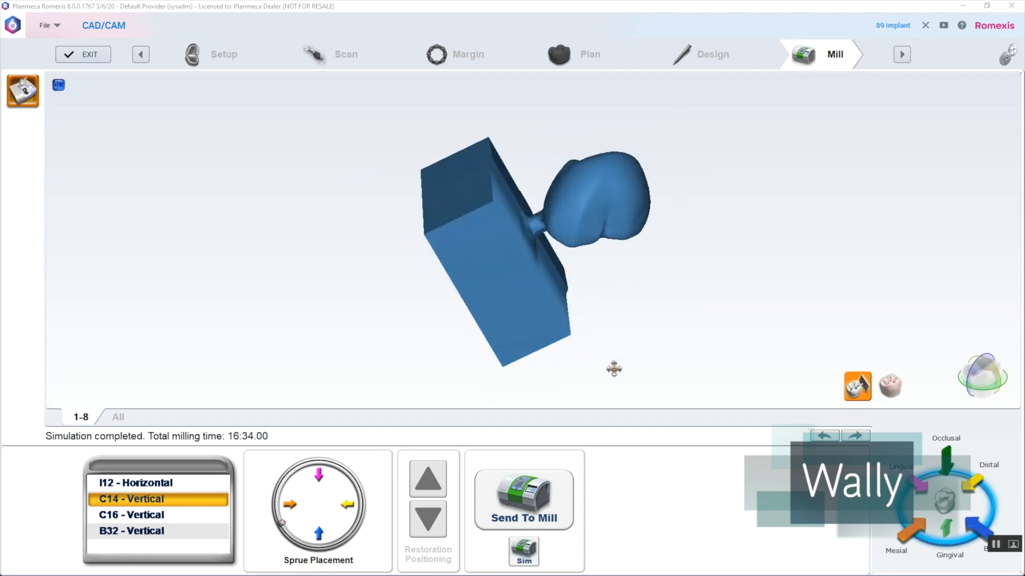
{"action": "left_click_drag", "start_coordinate": [613, 368], "coordinate": [587, 354]}
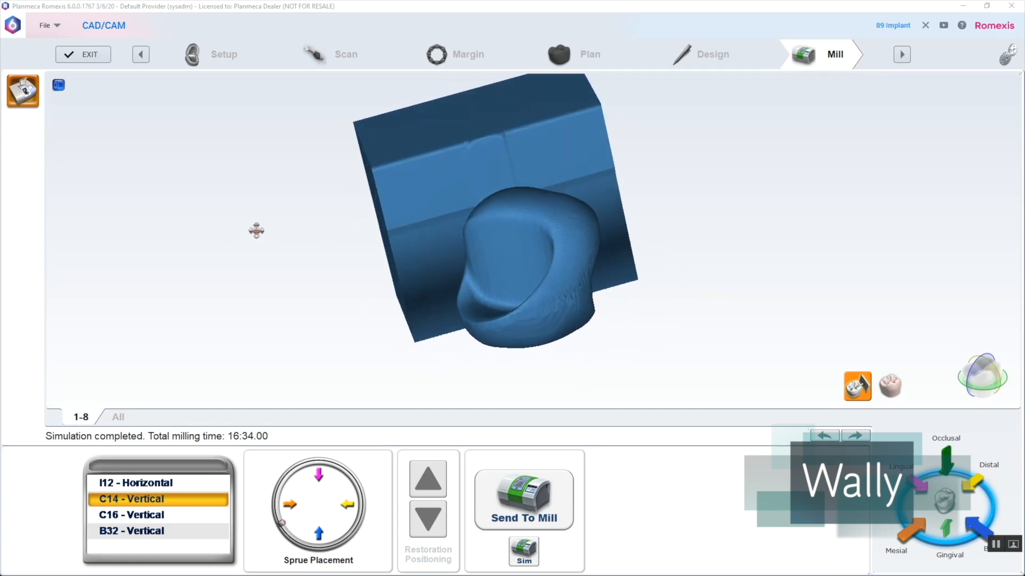
{"action": "left_click_drag", "start_coordinate": [257, 231], "coordinate": [719, 213]}
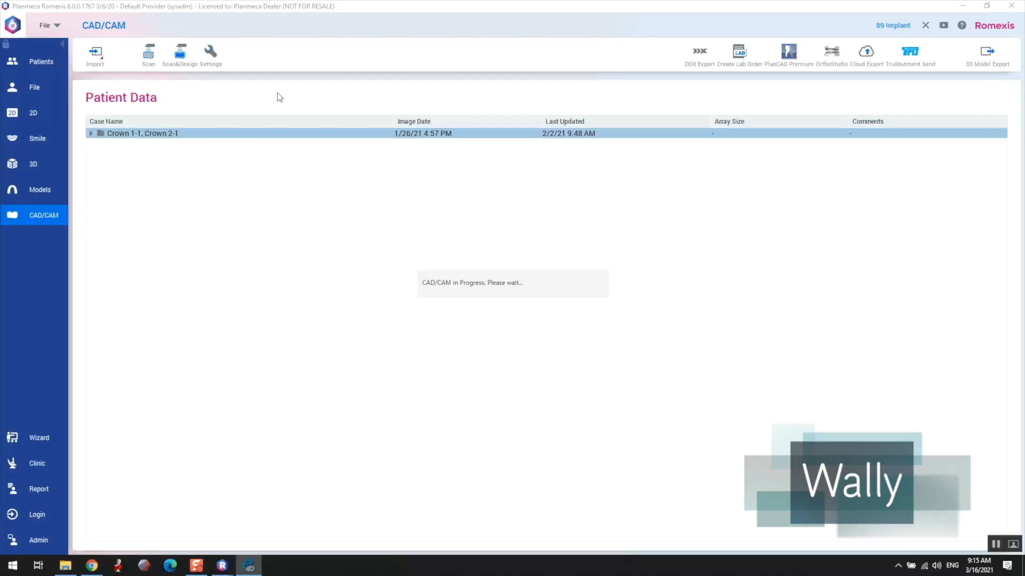
{"action": "mouse_move", "coordinate": [796, 232]}
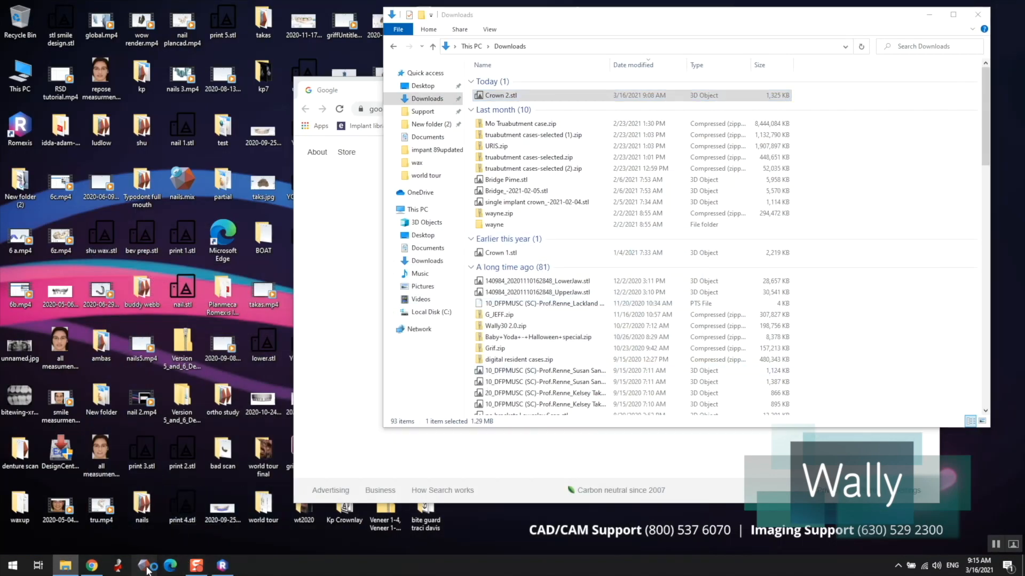
Launch Meshmixer, load Crown 2.stl and rotate the crown so its biting surface faces up.
{"action": "left_click", "coordinate": [146, 565]}
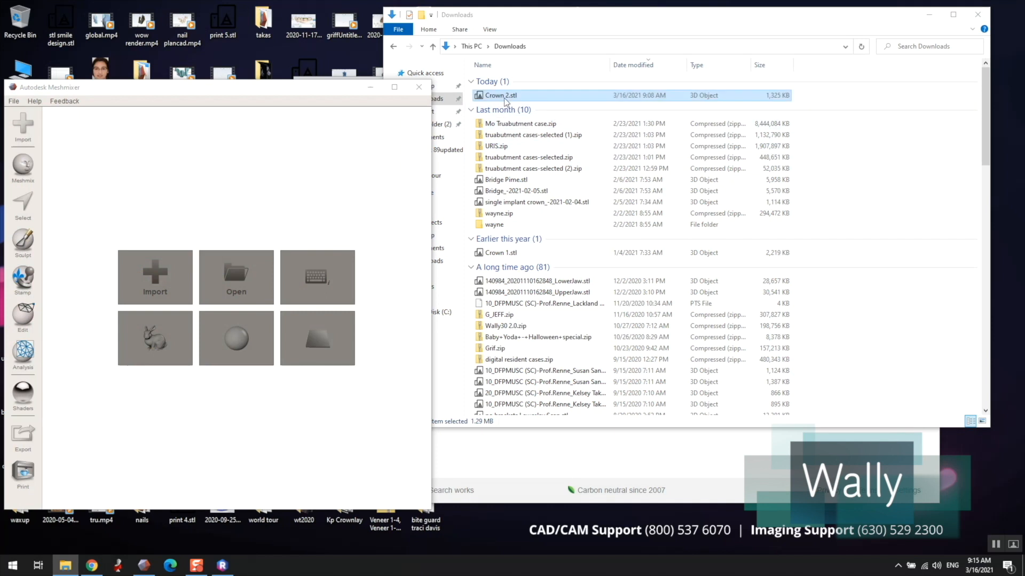
{"action": "double_click", "coordinate": [501, 95]}
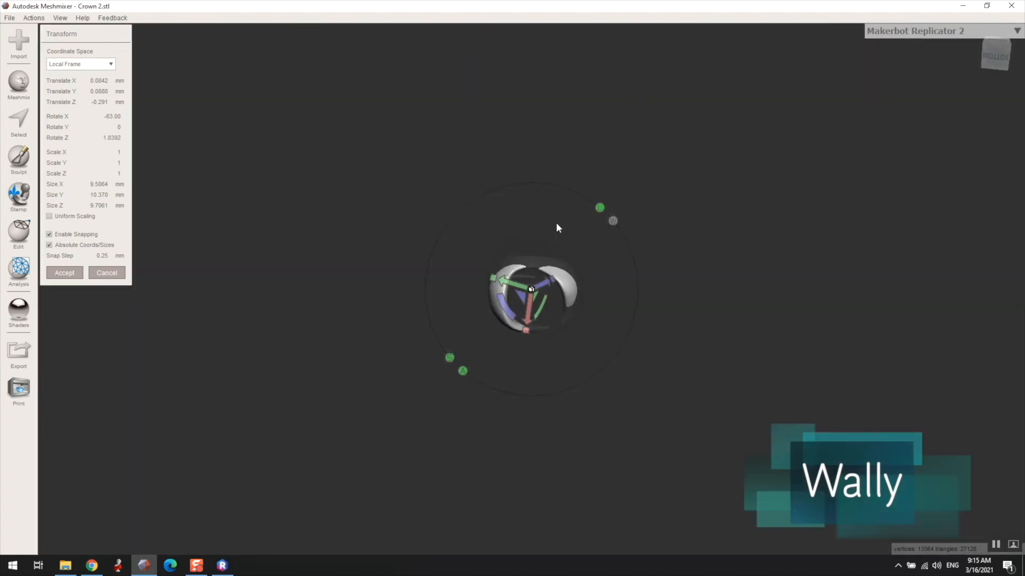
{"action": "left_click_drag", "start_coordinate": [536, 290], "coordinate": [551, 252]}
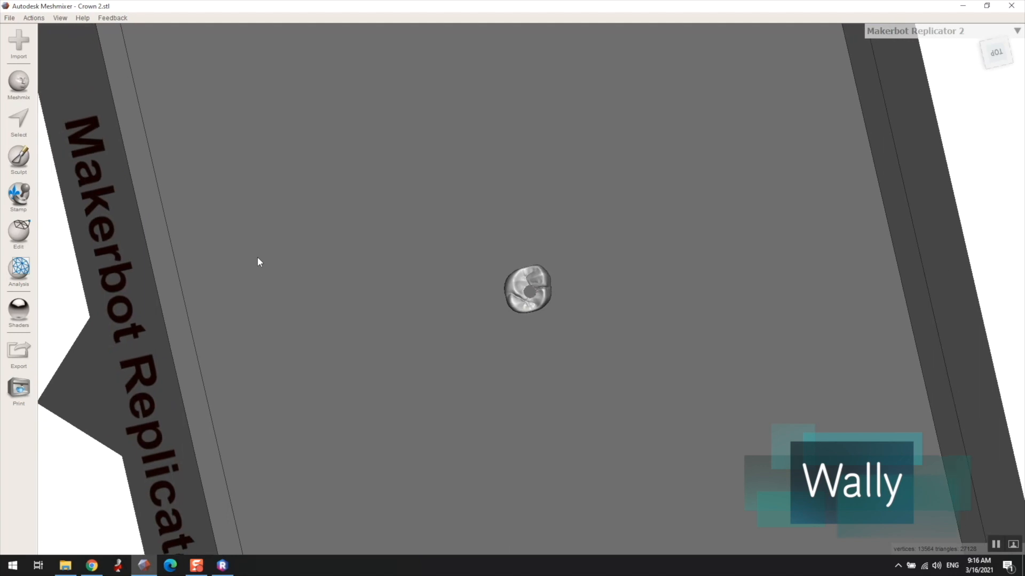
Export the reoriented crown as a binary STL named 'crown 2 fixed' to Downloads.
{"action": "left_click", "coordinate": [10, 18]}
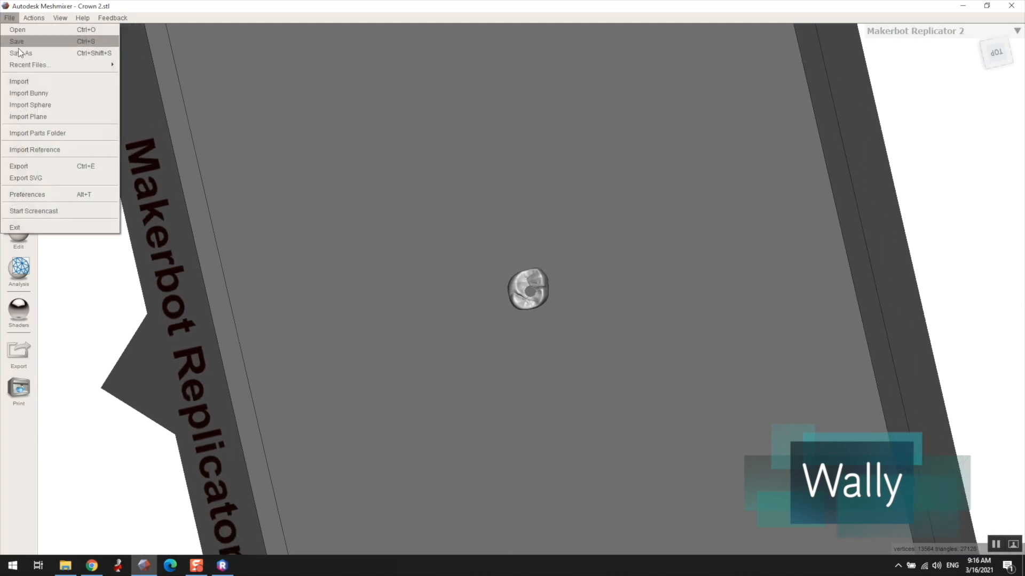
{"action": "left_click", "coordinate": [18, 167]}
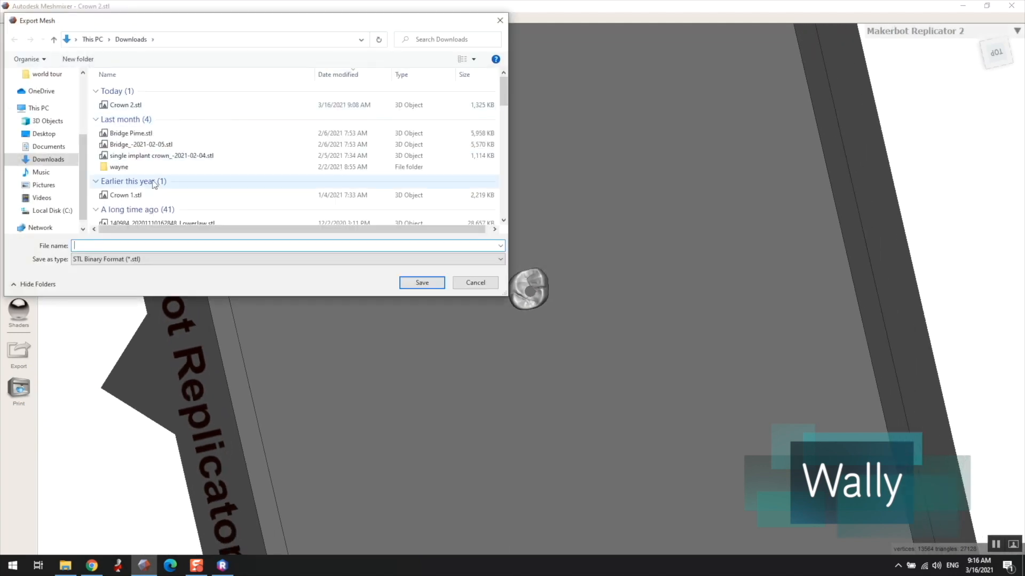
{"action": "type", "text": "cro"}
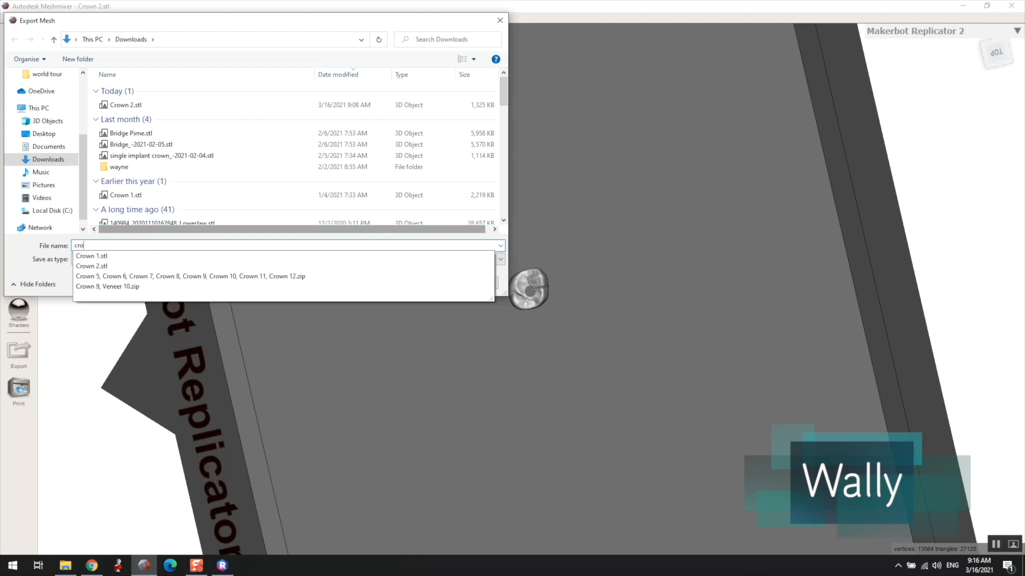
{"action": "type", "text": "crown 2 fix"}
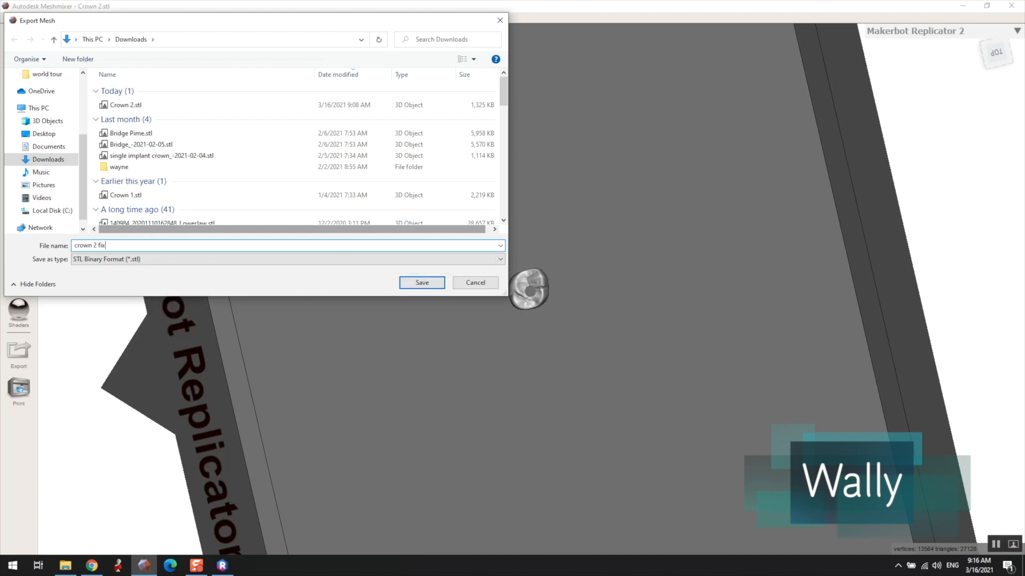
{"action": "type", "text": "ed"}
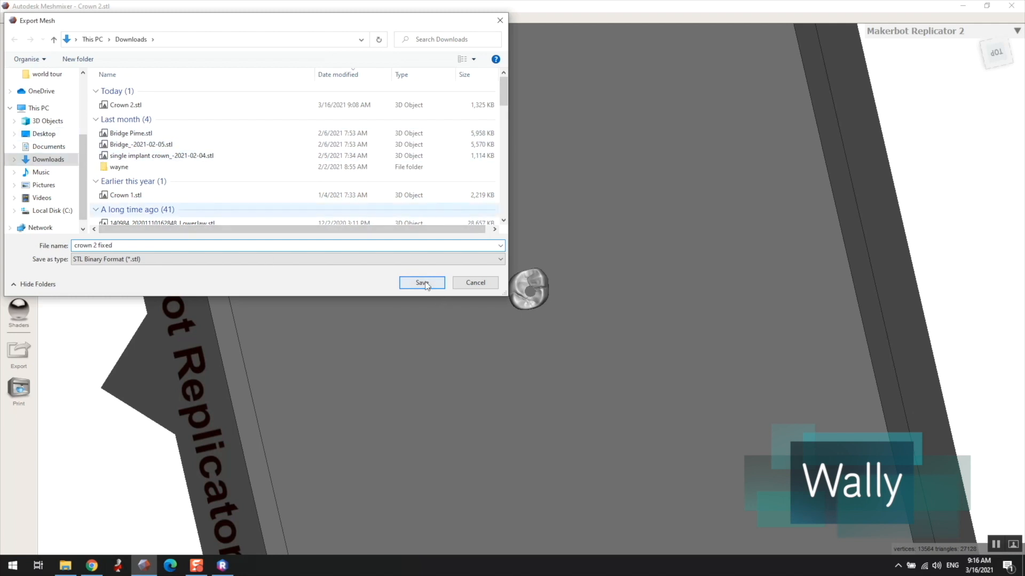
{"action": "left_click", "coordinate": [421, 282]}
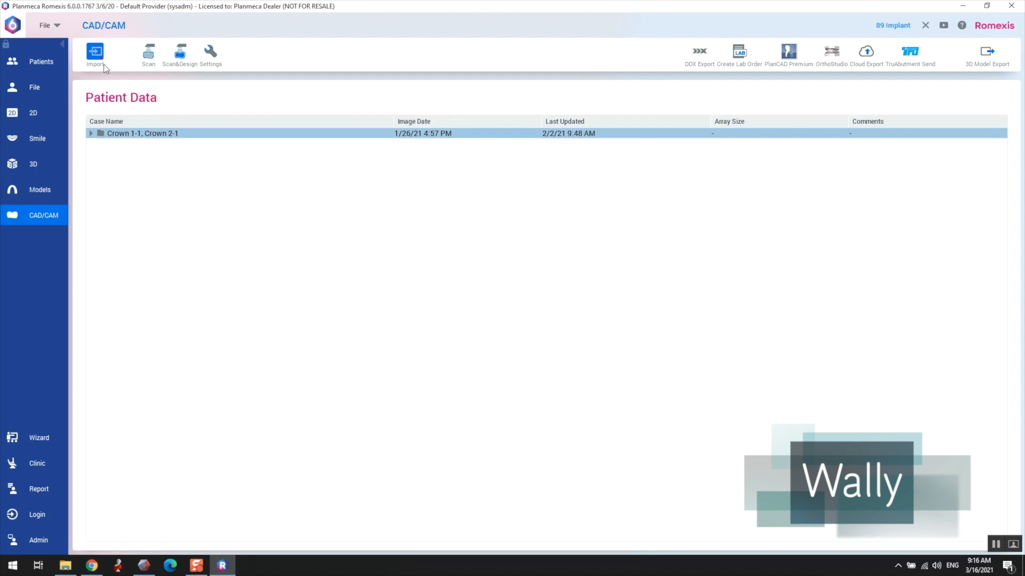
Import crown 2 fixed.stl as the milling model and open the crown case at the Mill step.
{"action": "left_click", "coordinate": [95, 55]}
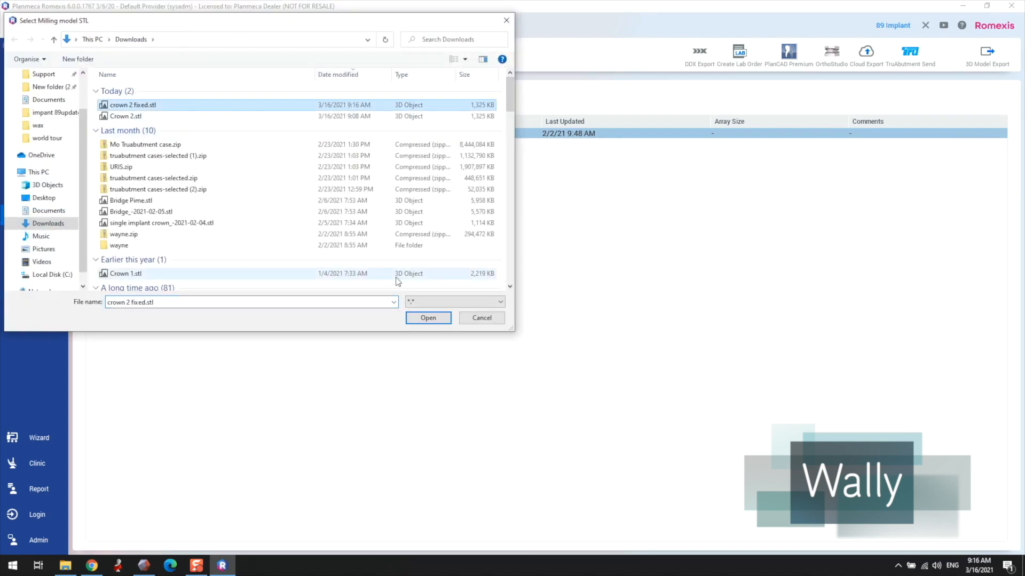
{"action": "left_click", "coordinate": [428, 318]}
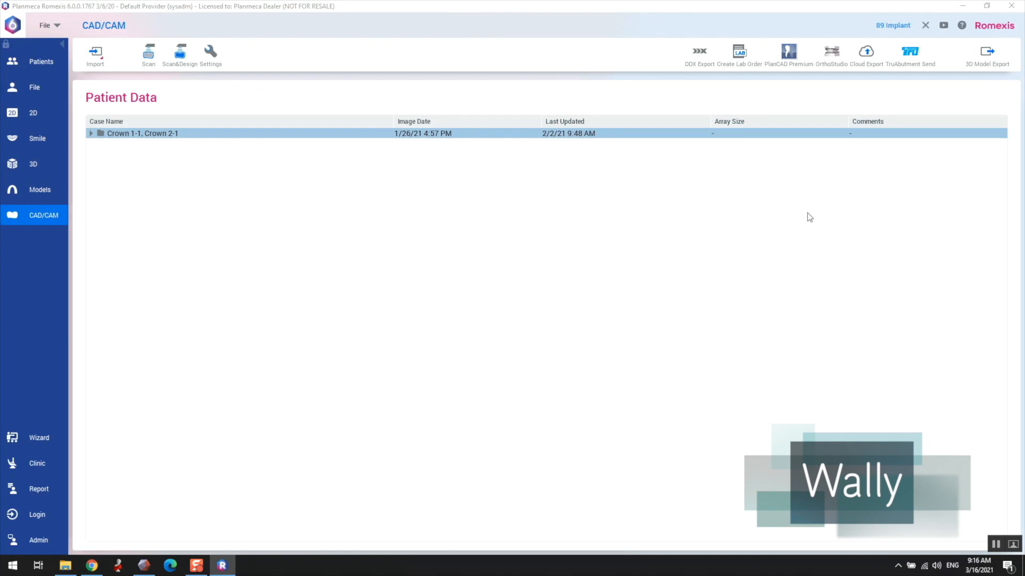
{"action": "double_click", "coordinate": [142, 133]}
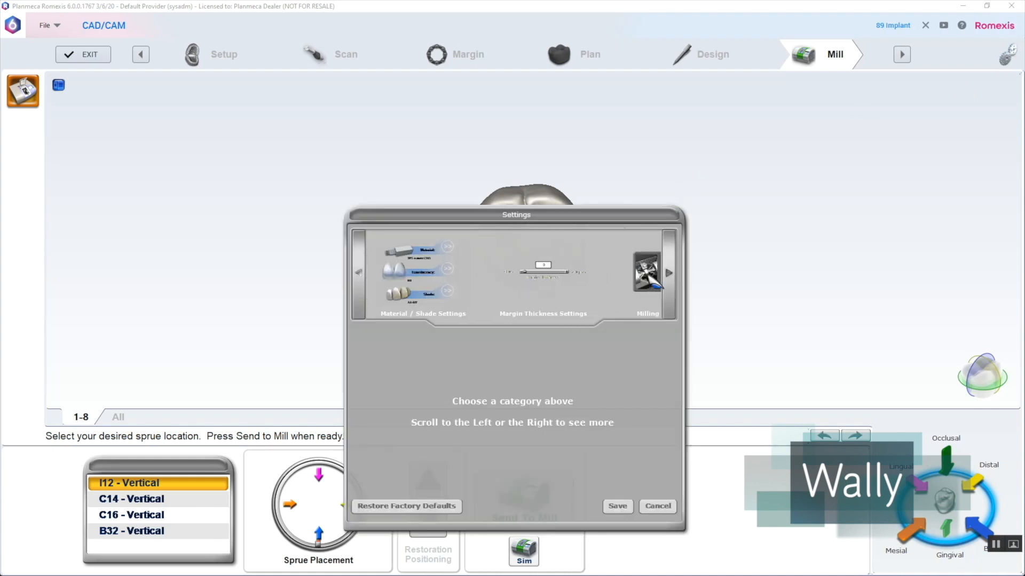
Inspect the upright crown on its sprue and run a Standard milling simulation of it.
{"action": "left_click", "coordinate": [646, 273]}
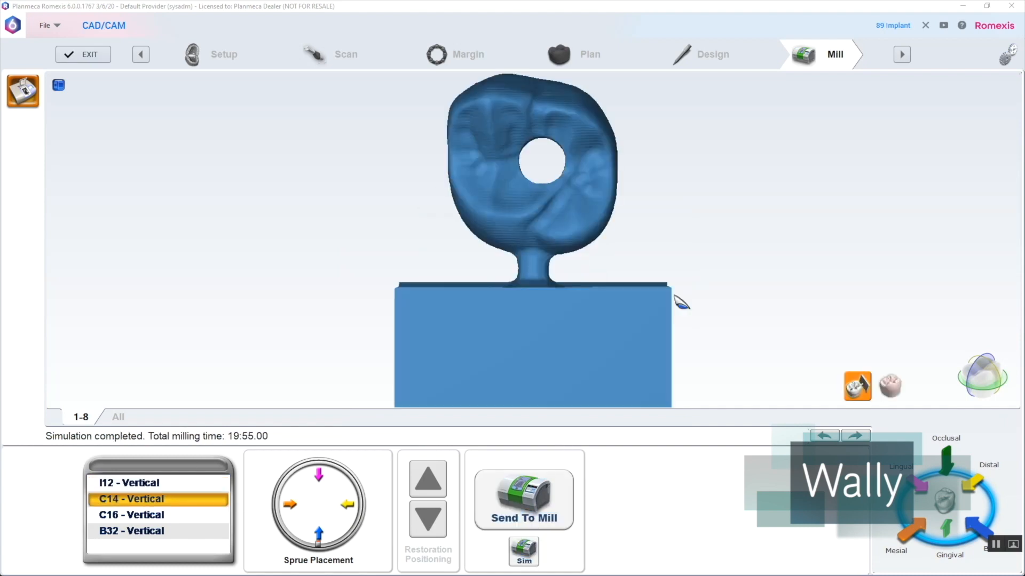
{"action": "left_click_drag", "start_coordinate": [680, 301], "coordinate": [939, 232]}
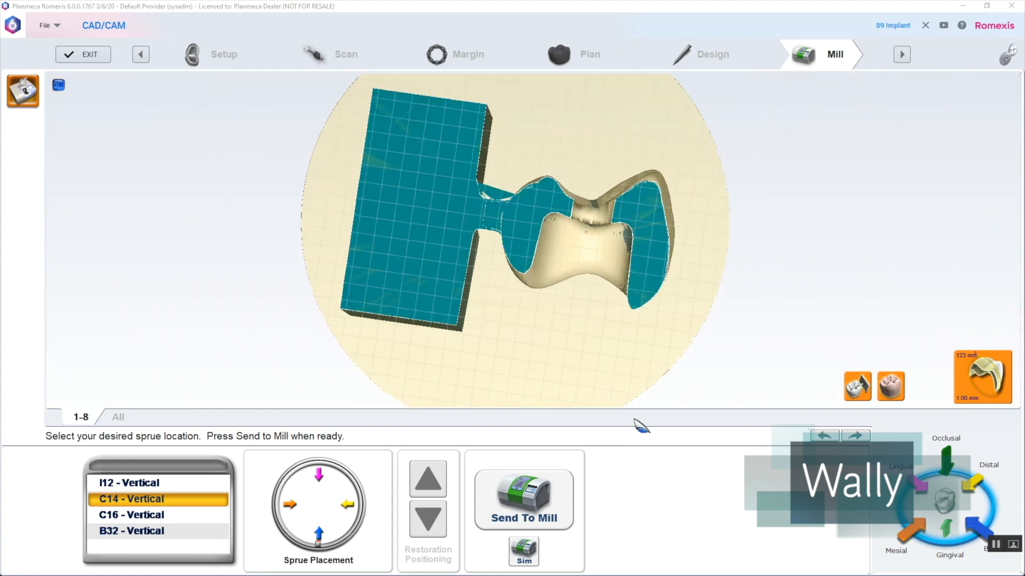
{"action": "left_click", "coordinate": [523, 500]}
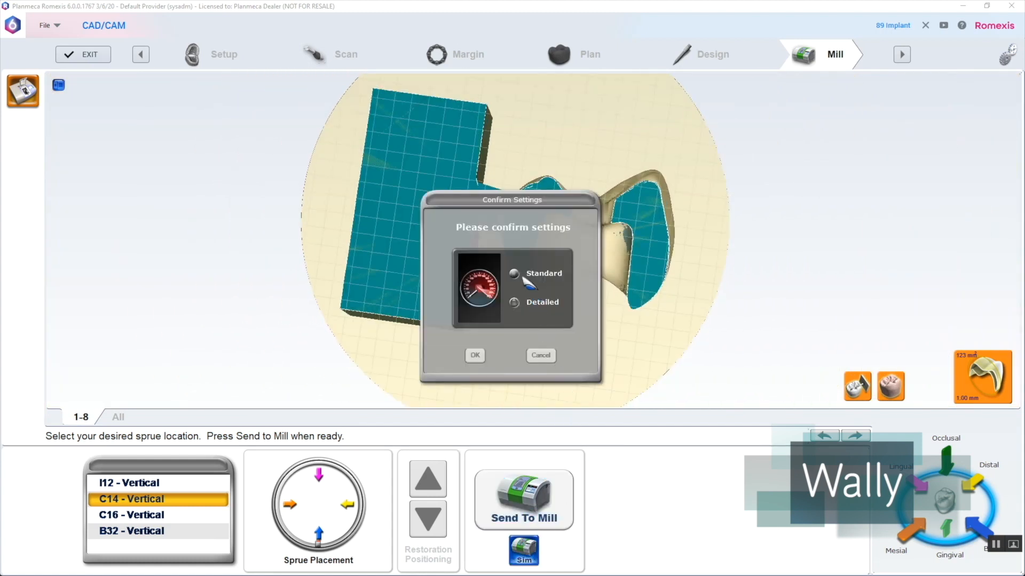
{"action": "left_click", "coordinate": [474, 354]}
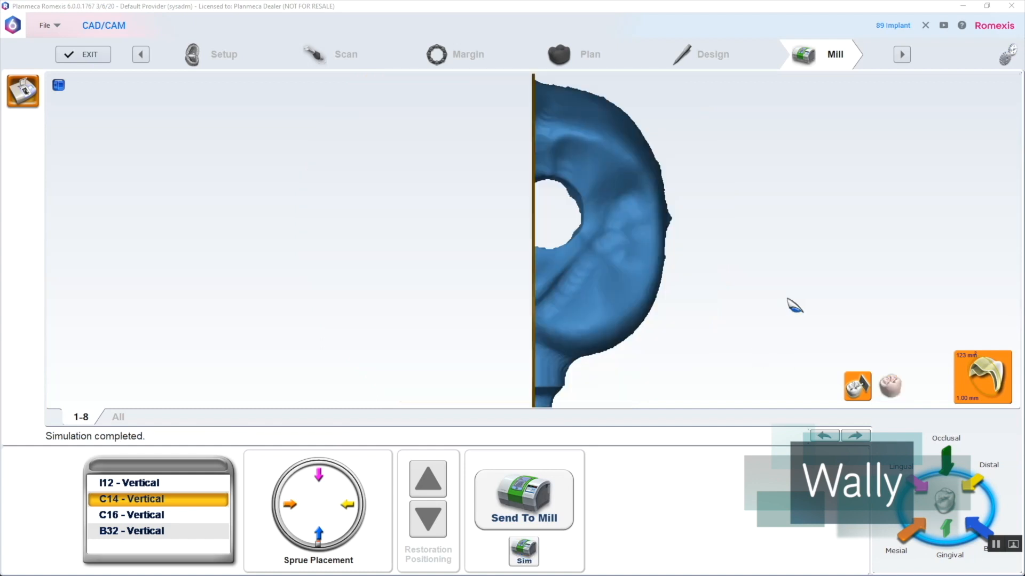